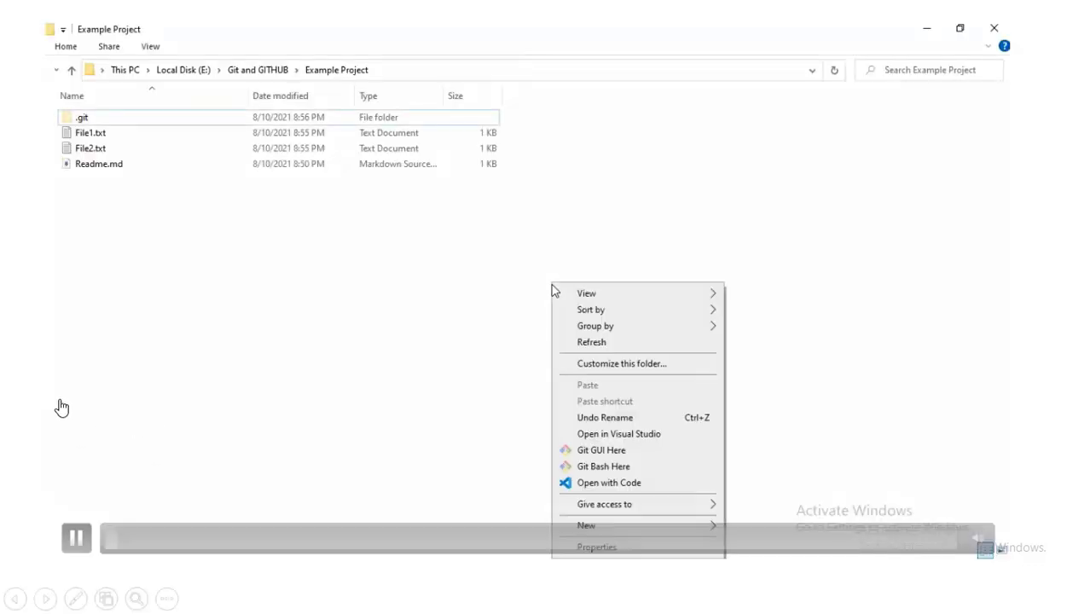
- Create a new empty text document in Example Project and name it .gitignore
{"action": "left_click", "coordinate": [603, 465]}
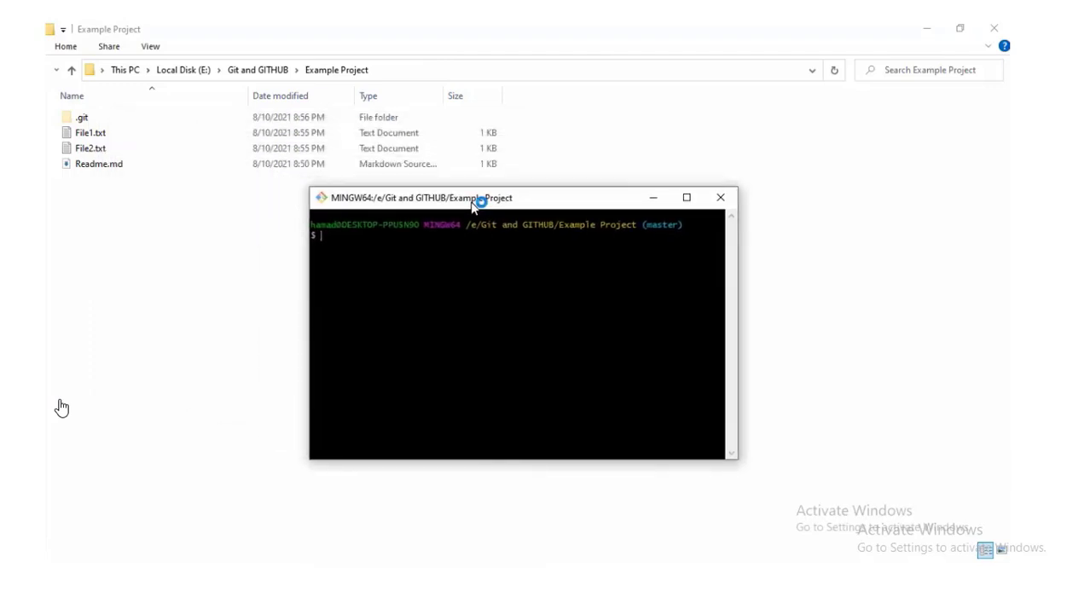
{"action": "type", "text": "git"}
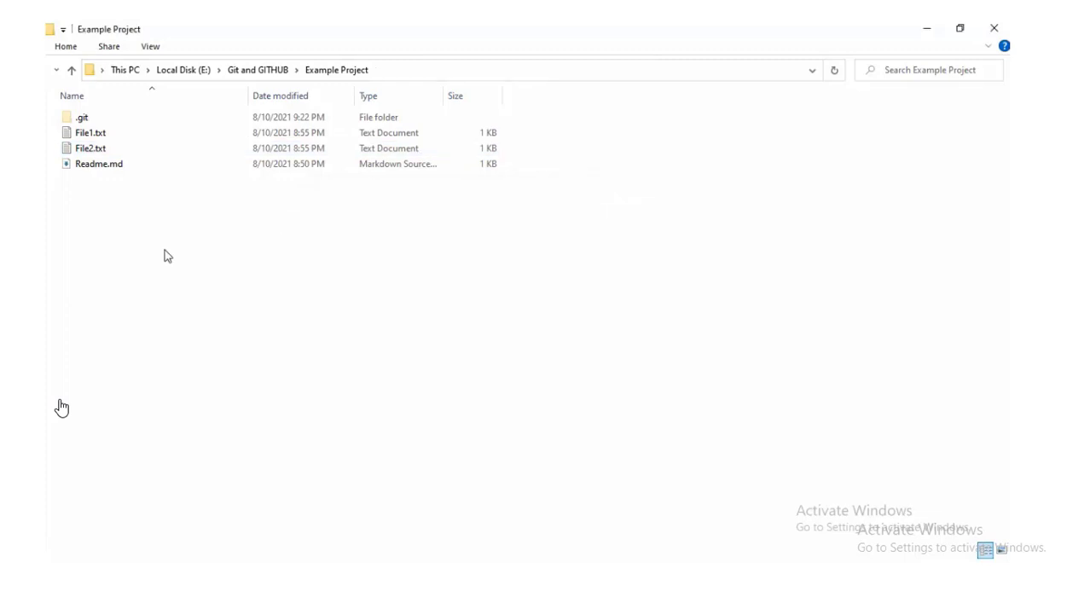
{"action": "right_click", "coordinate": [167, 256]}
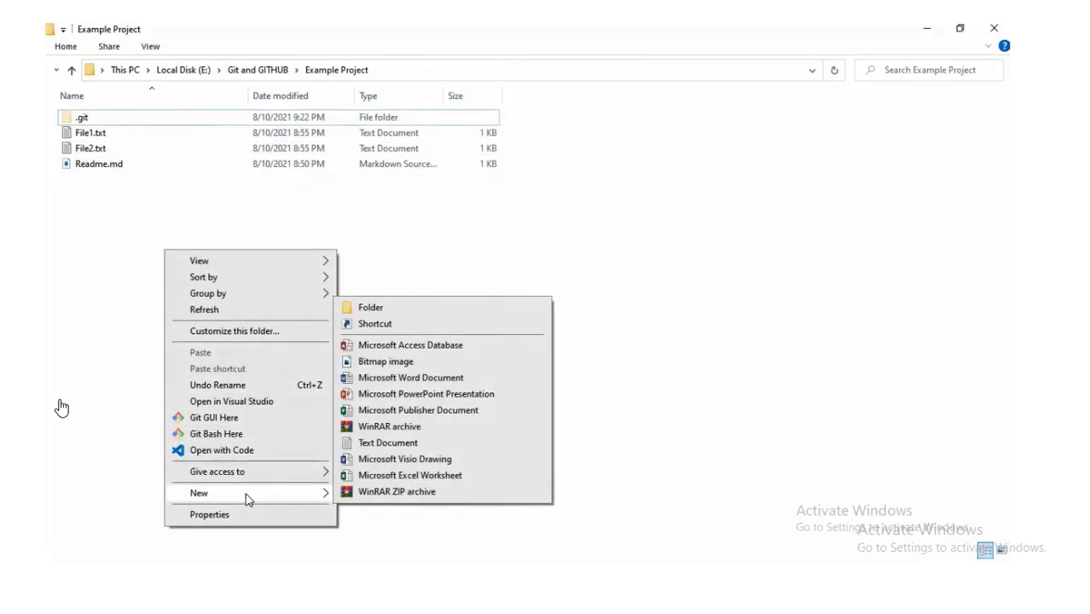
{"action": "left_click", "coordinate": [387, 442]}
{"action": "type", "text": ".gitignore"}
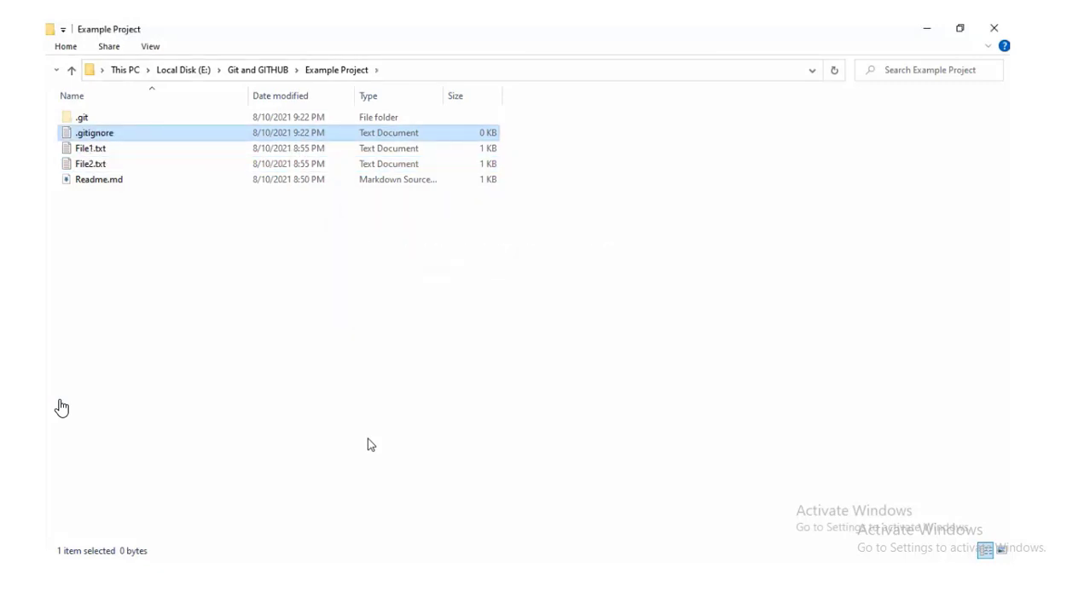
- Create a second empty text document and rename it daily.log
{"action": "right_click", "coordinate": [371, 444]}
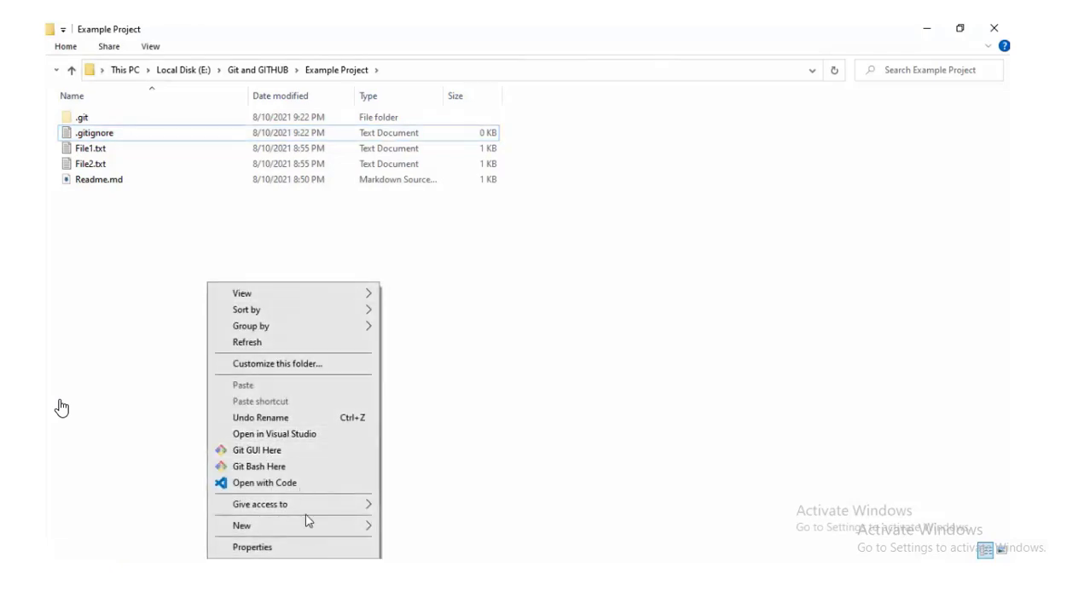
{"action": "left_click", "coordinate": [241, 526]}
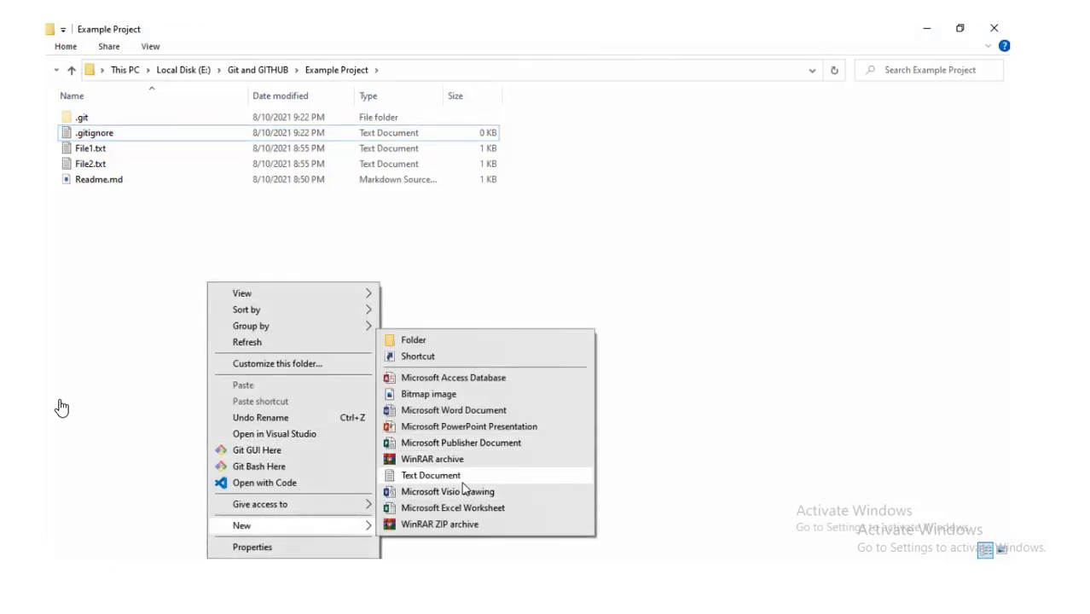
{"action": "left_click", "coordinate": [430, 475]}
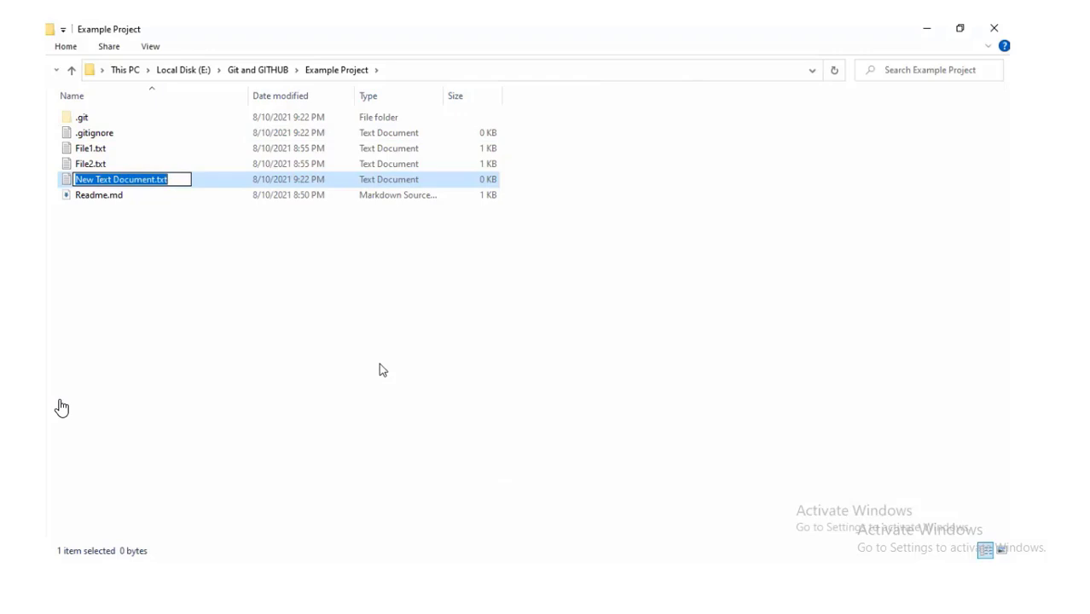
{"action": "type", "text": "daily"}
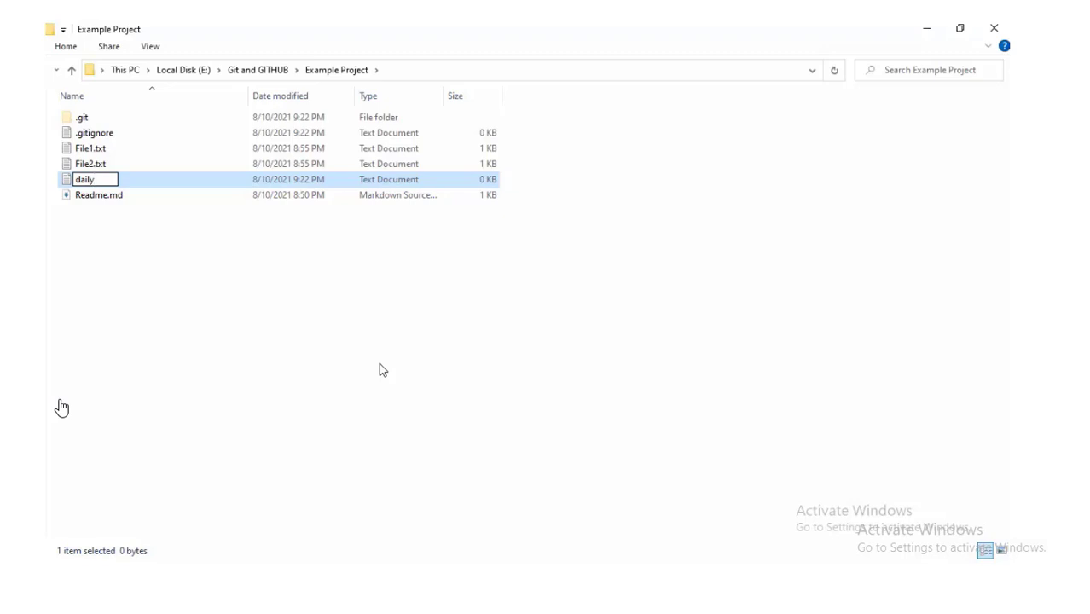
{"action": "type", "text": ".log"}
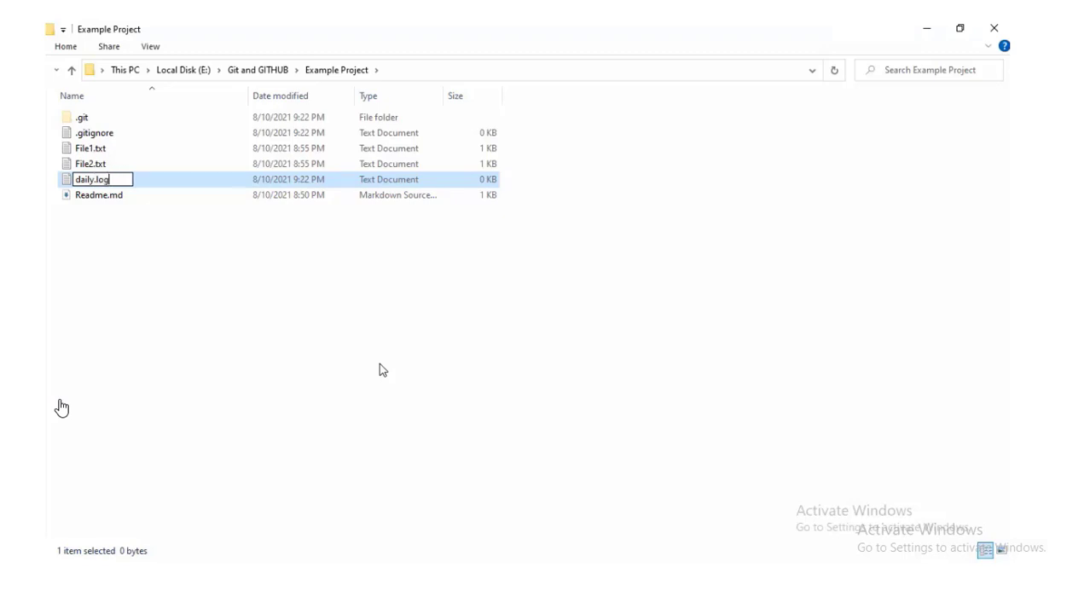
{"action": "key", "text": "Enter"}
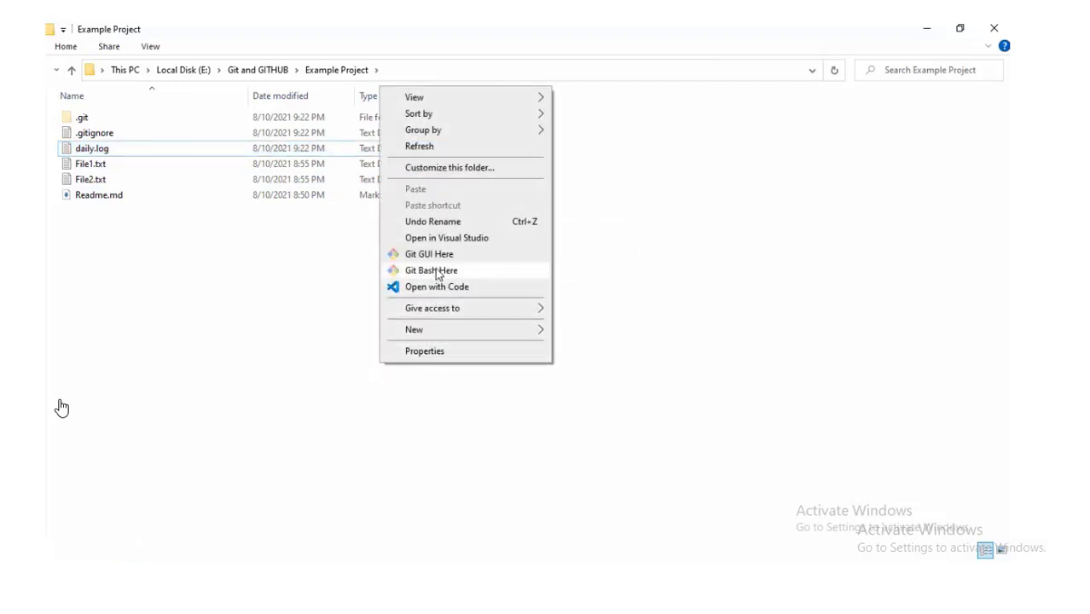
- Open a Git Bash terminal in Example Project showing .gitignore and daily.log untracked
{"action": "left_click", "coordinate": [431, 271]}
{"action": "type", "text": "git status"}
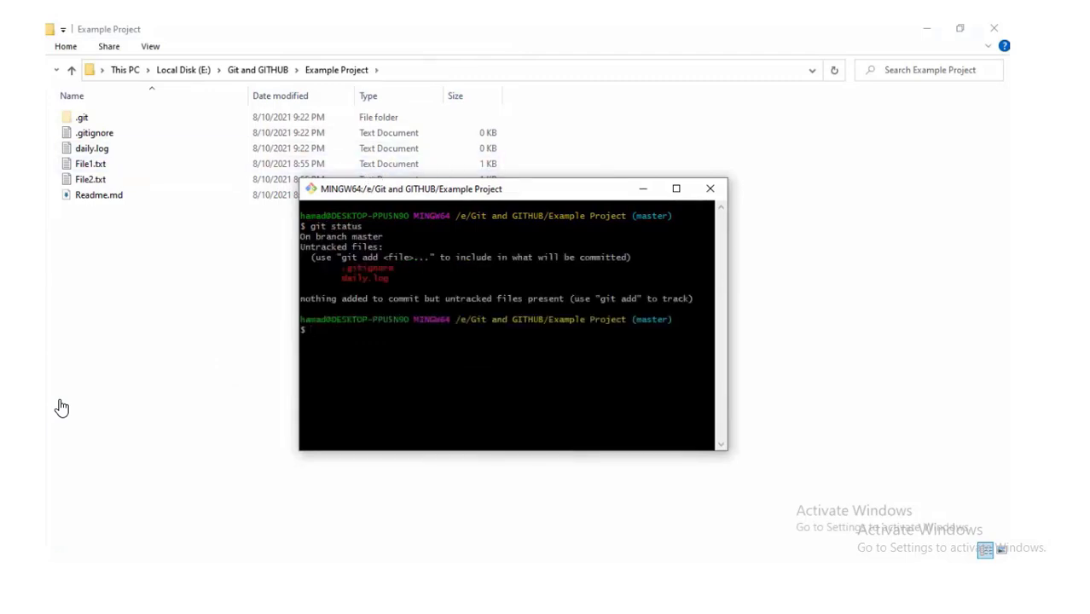
{"action": "mouse_move", "coordinate": [710, 188]}
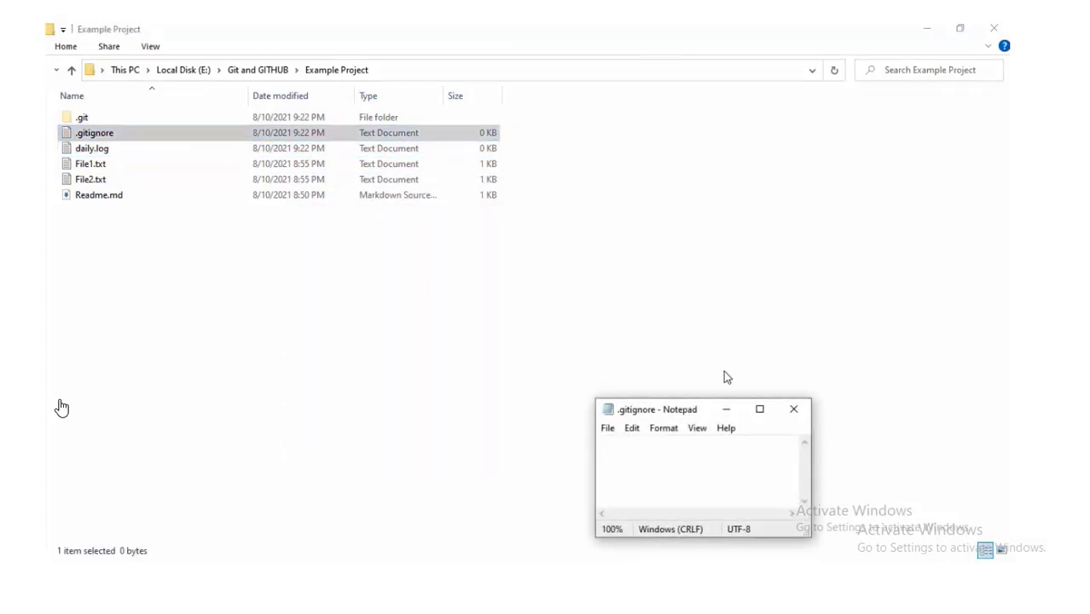
- Add the *.log pattern to .gitignore, save it, and close Notepad
{"action": "type", "text": "*.log"}
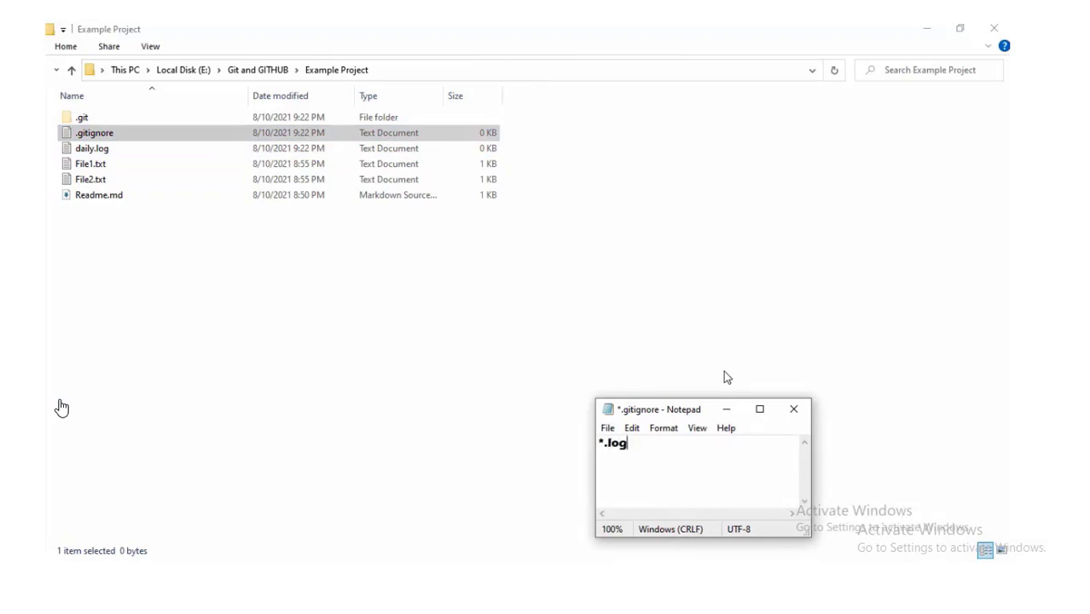
{"action": "key", "text": "Ctrl+s"}
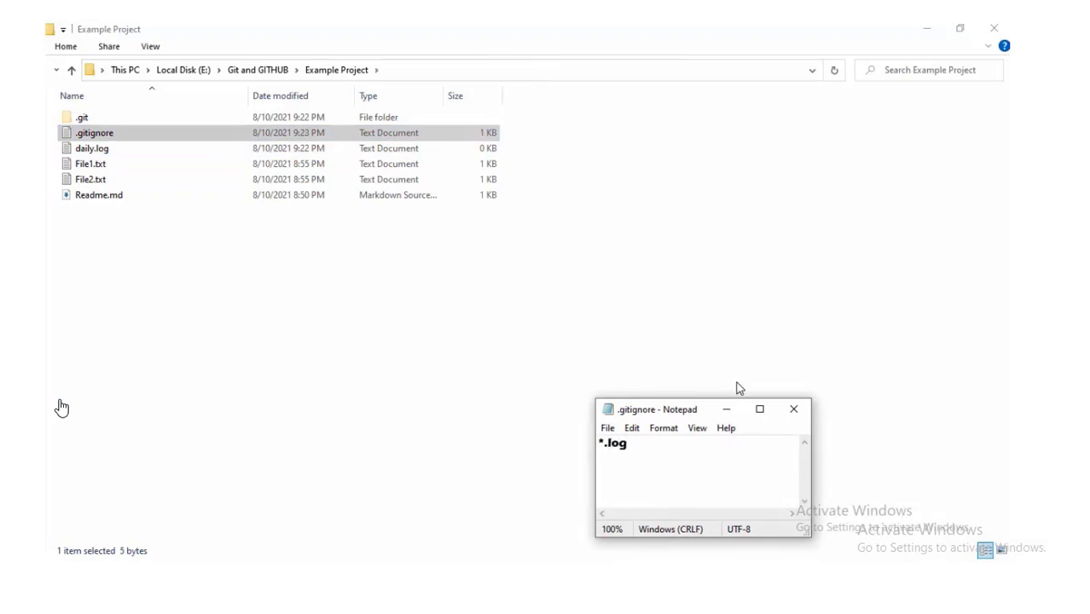
{"action": "mouse_move", "coordinate": [805, 407]}
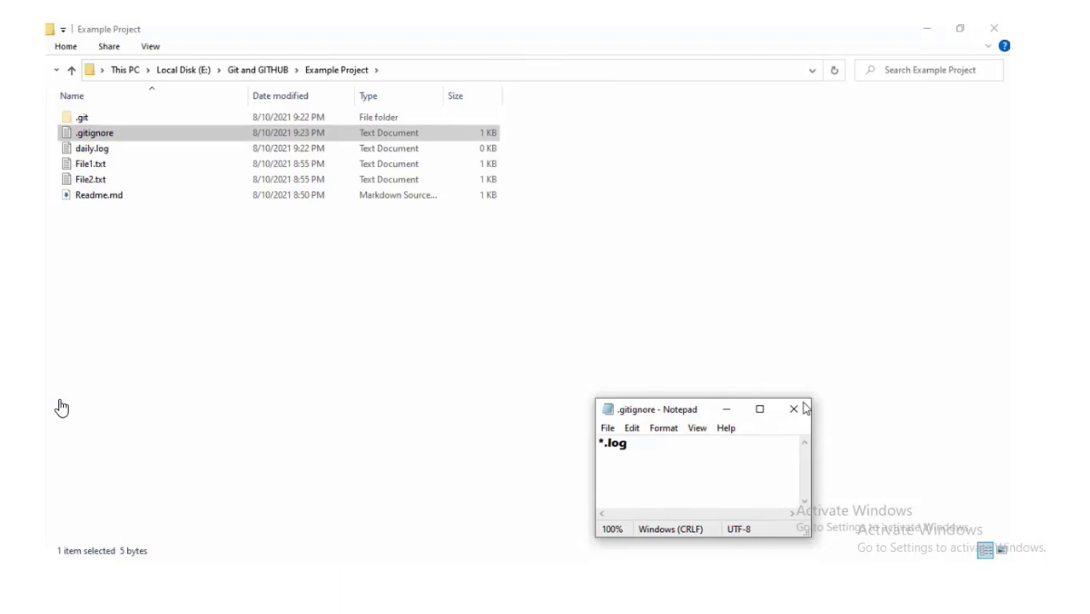
{"action": "left_click", "coordinate": [792, 410]}
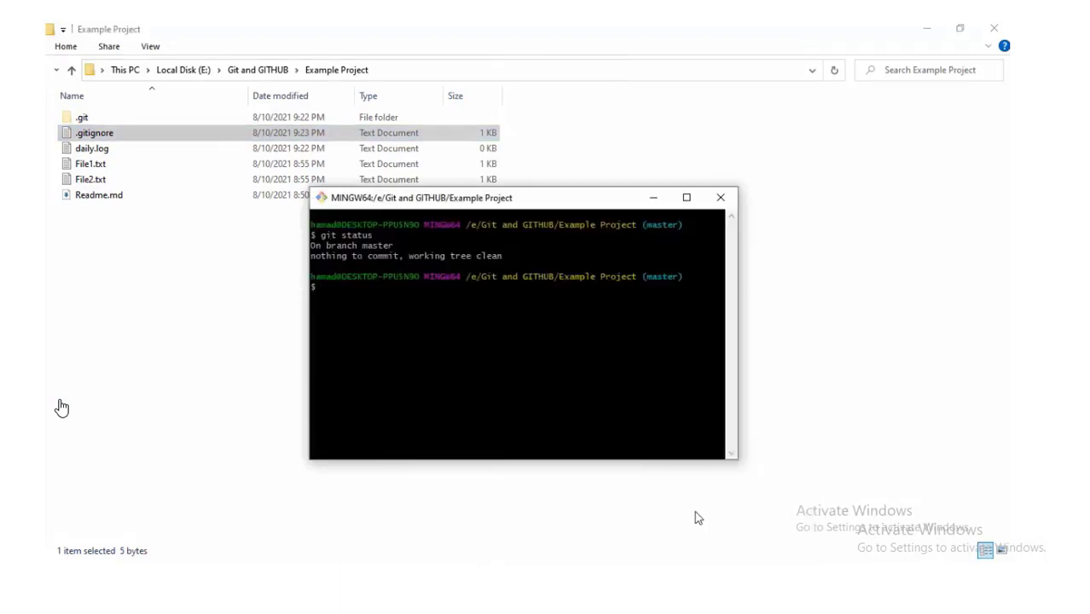
- Check status, stage everything with git add ., and confirm .gitignore is staged
{"action": "type", "text": "git status"}
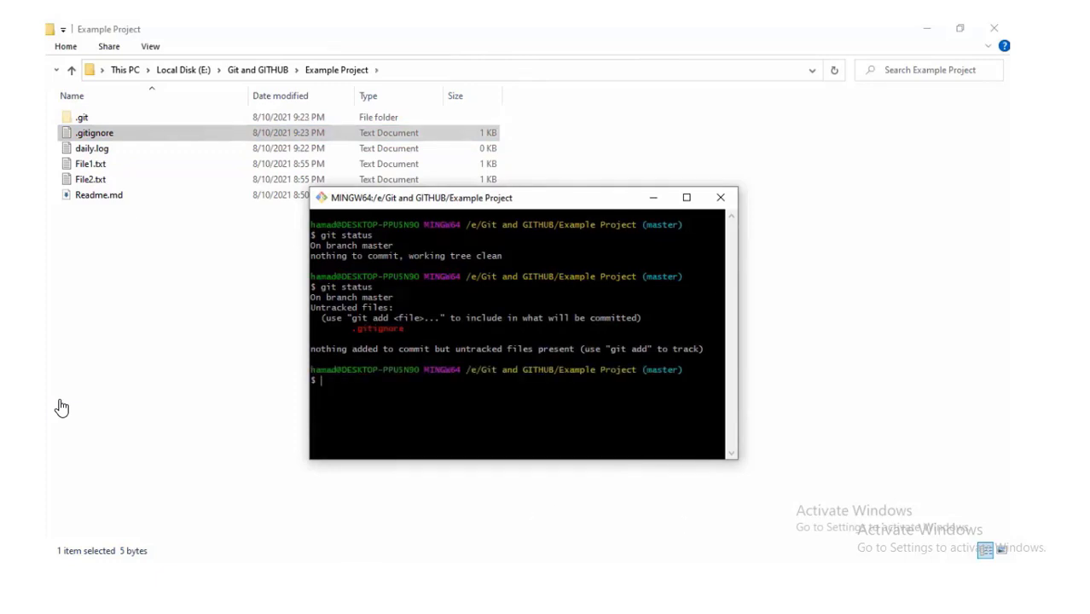
{"action": "type", "text": "git add ."}
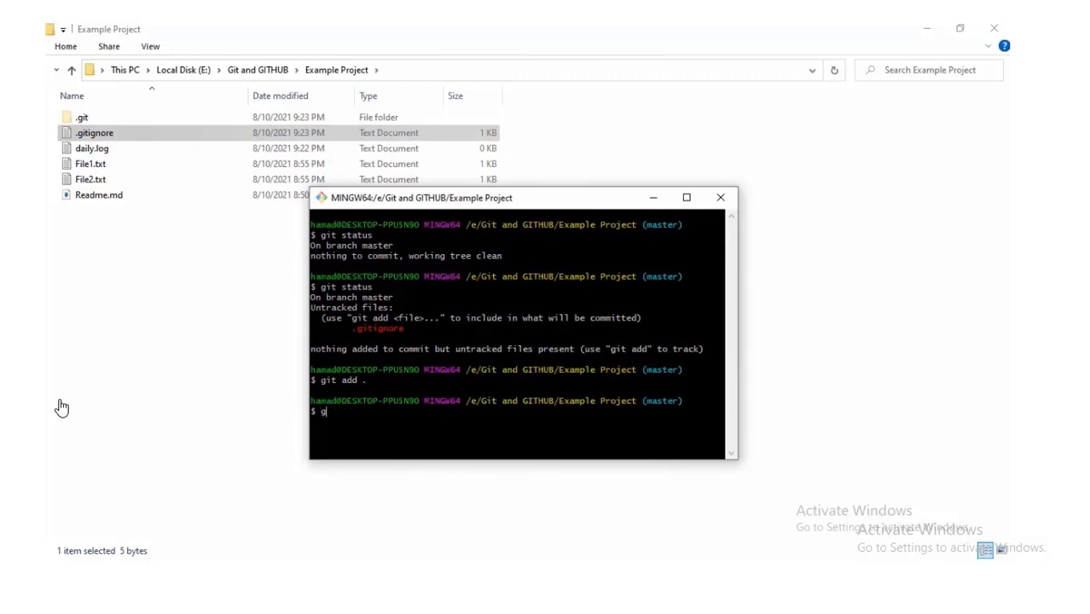
{"action": "type", "text": "it status"}
{"action": "type", "text": "g"}
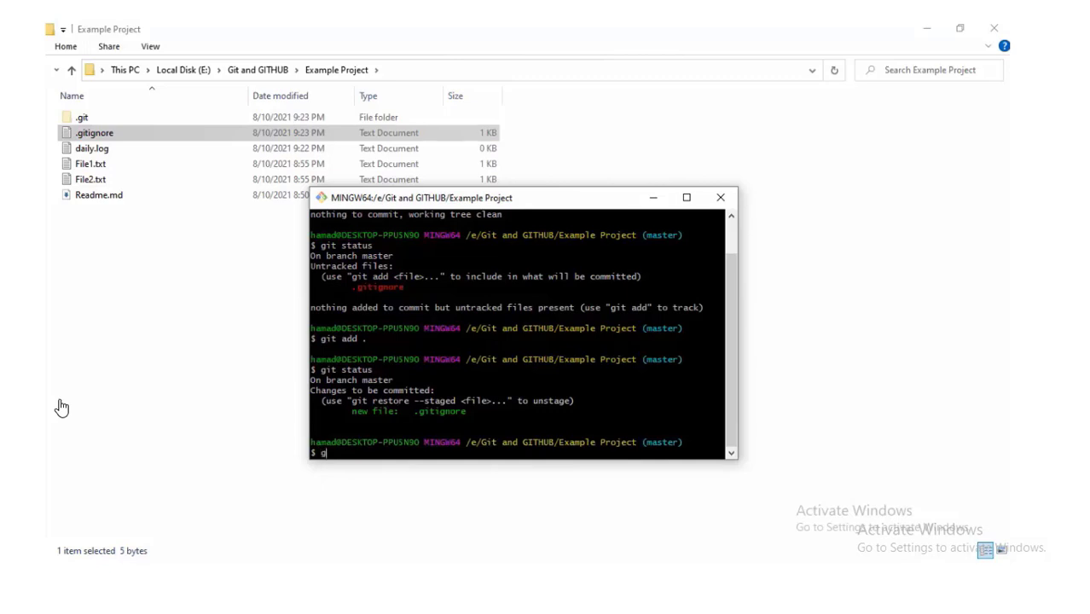
- Write the commit command git commit -m "git ignore"
{"action": "type", "text": "it commit"}
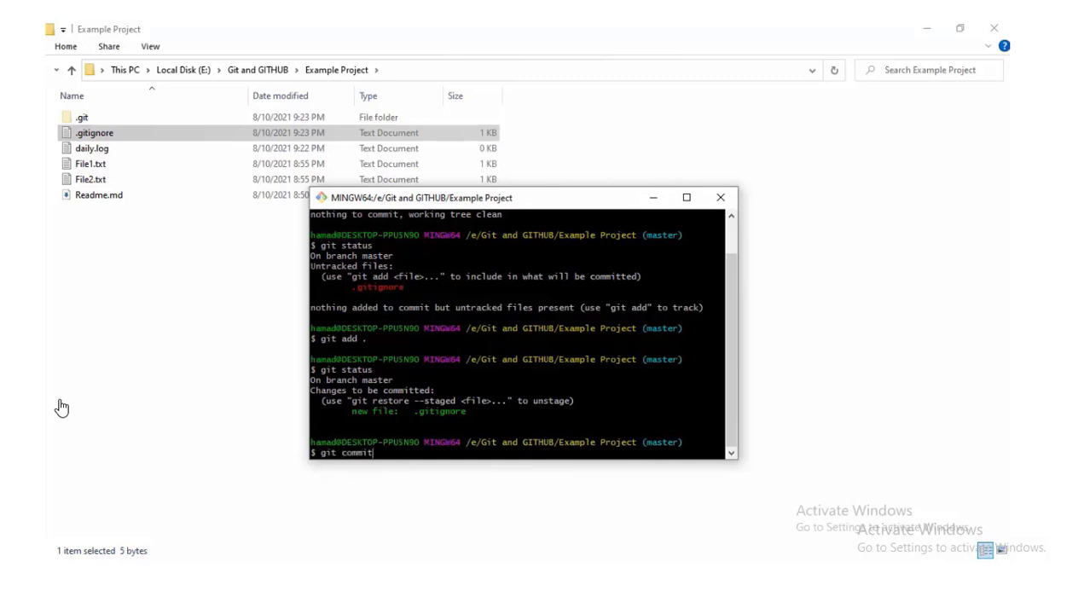
{"action": "type", "text": "-m"}
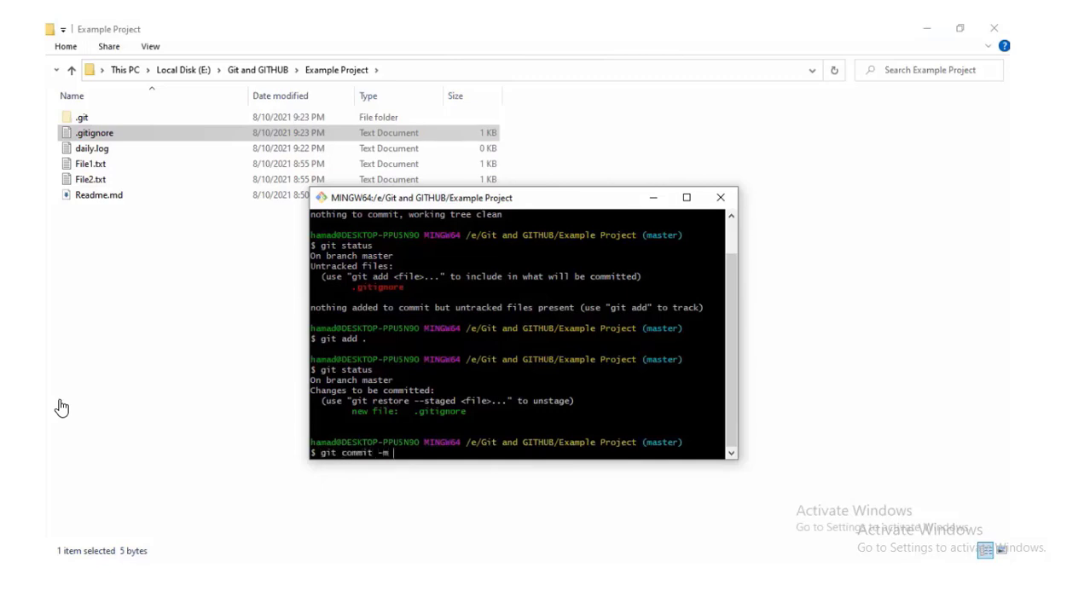
{"action": "type", "text": "\"git"}
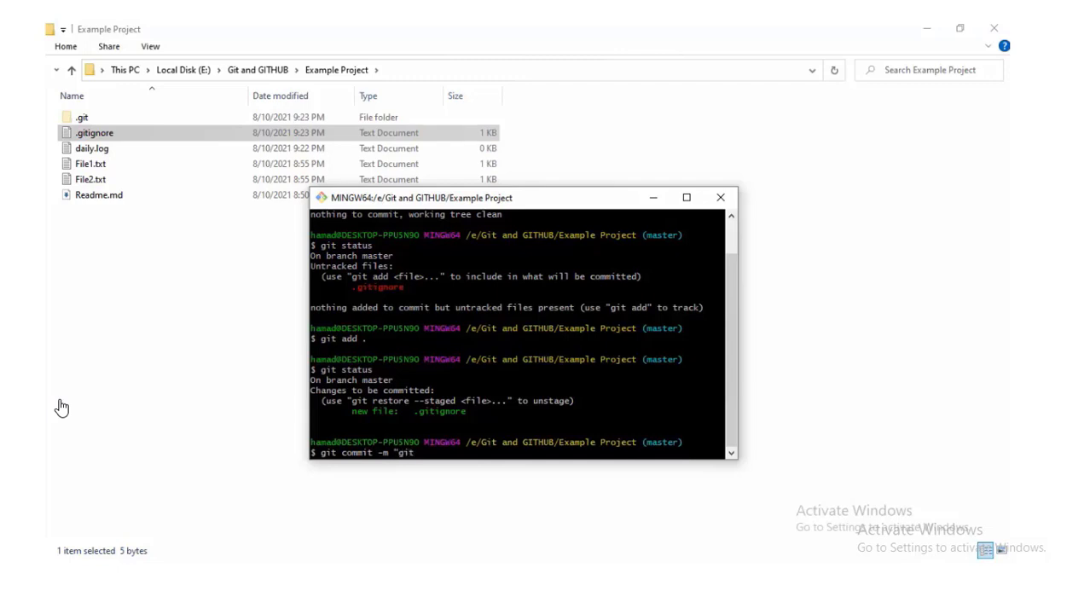
{"action": "type", "text": "ignore"}
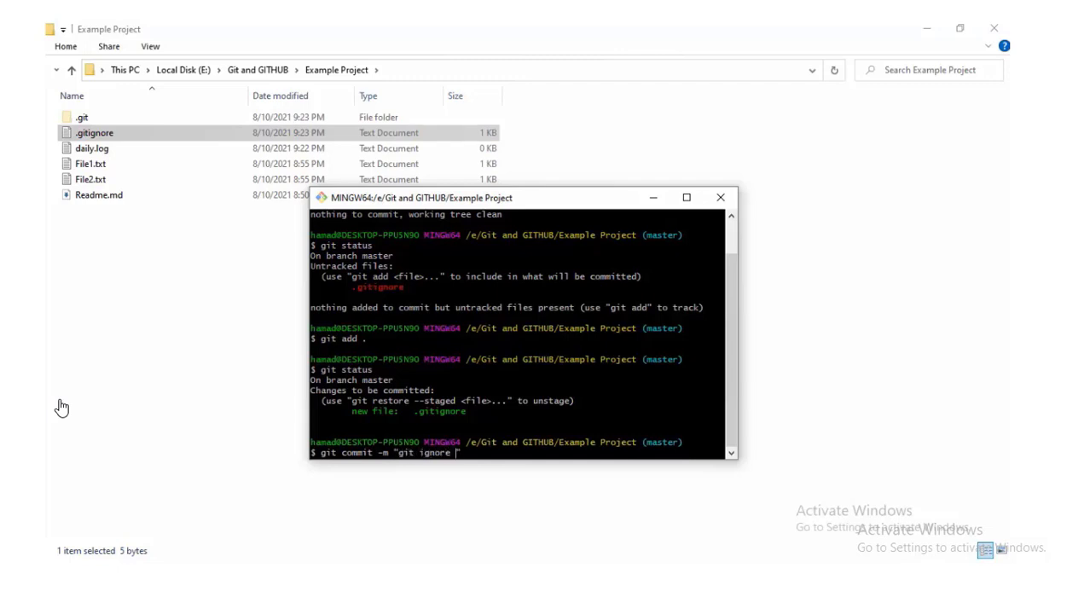